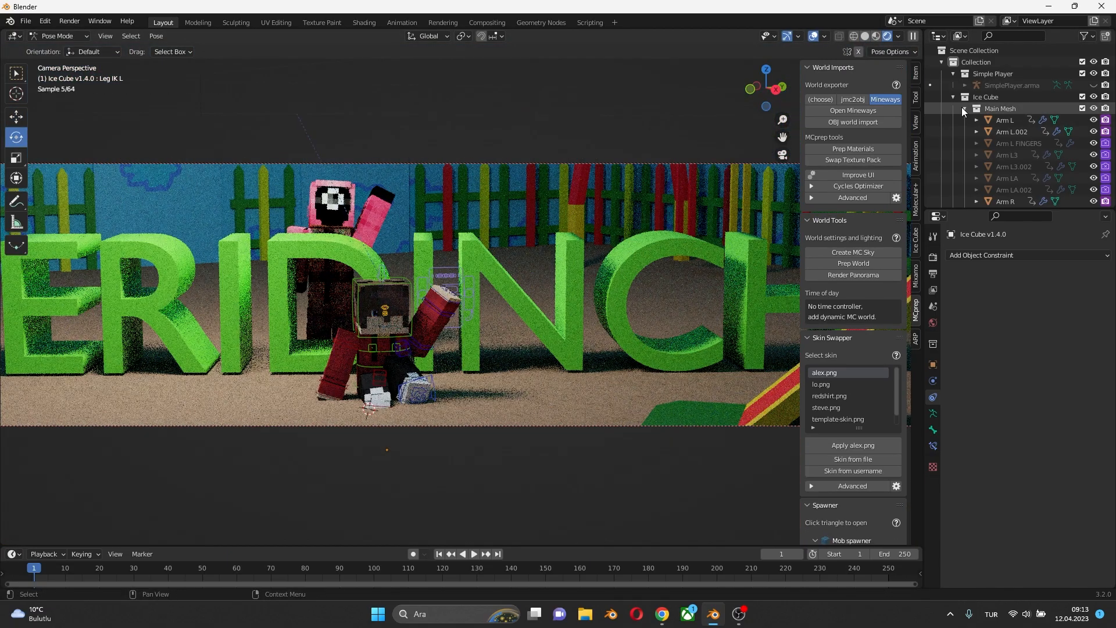
Switch from the Minecraft-style Blender scene to Roblox Studio's model library.
{"action": "left_click", "coordinate": [738, 614]}
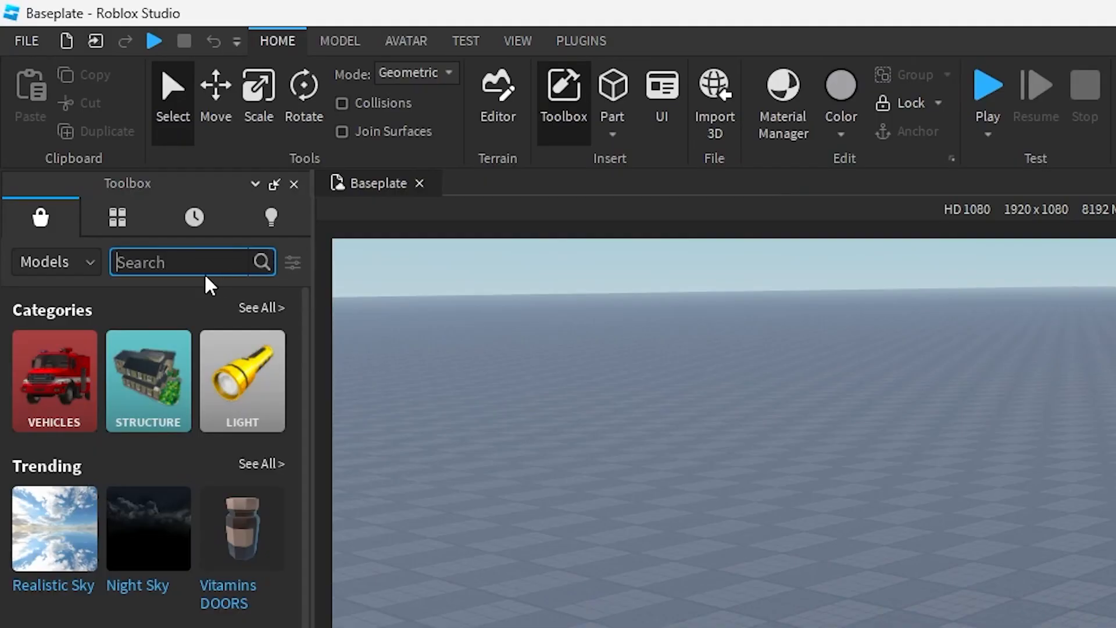
Search the Toolbox for 'doors' and browse the results for the elevator model.
{"action": "type", "text": "doors"}
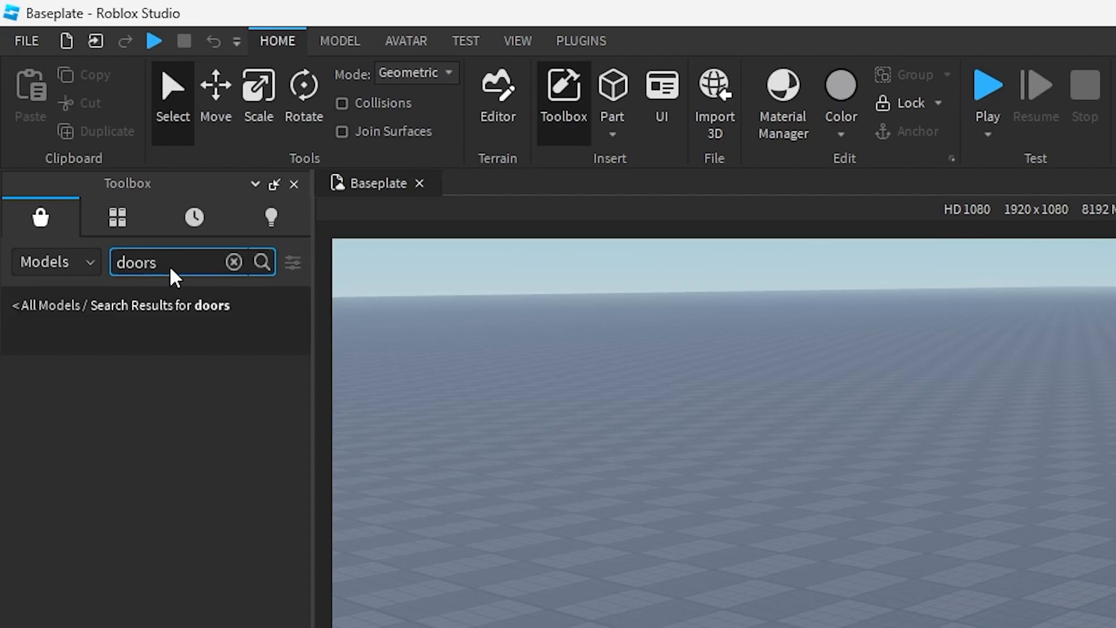
{"action": "left_click", "coordinate": [263, 262]}
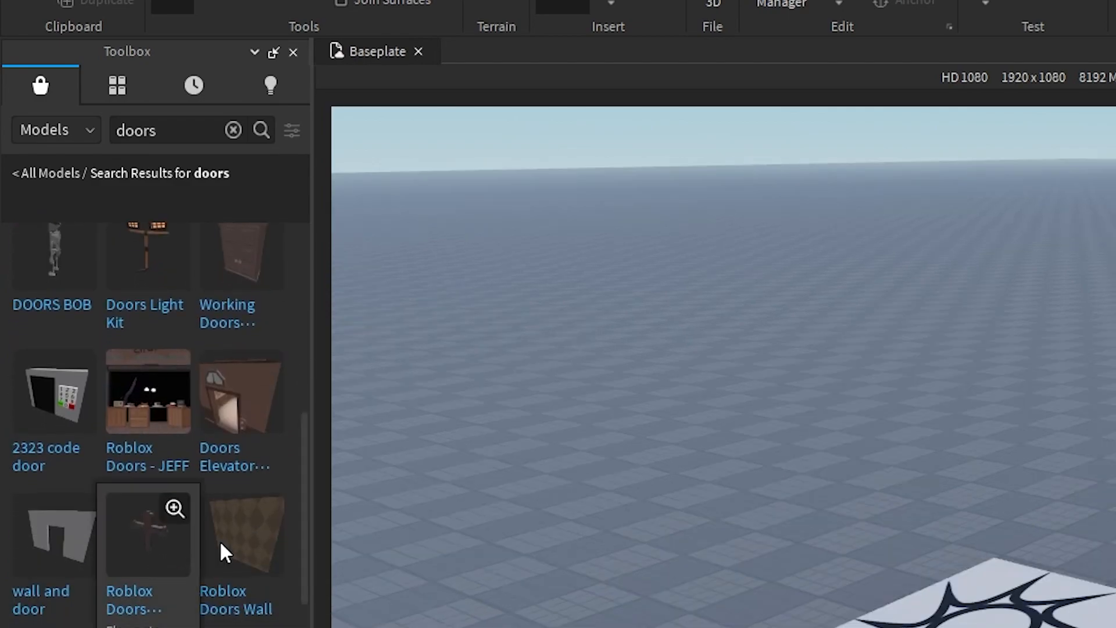
{"action": "scroll", "scroll_direction": "down", "scroll_amount": 3}
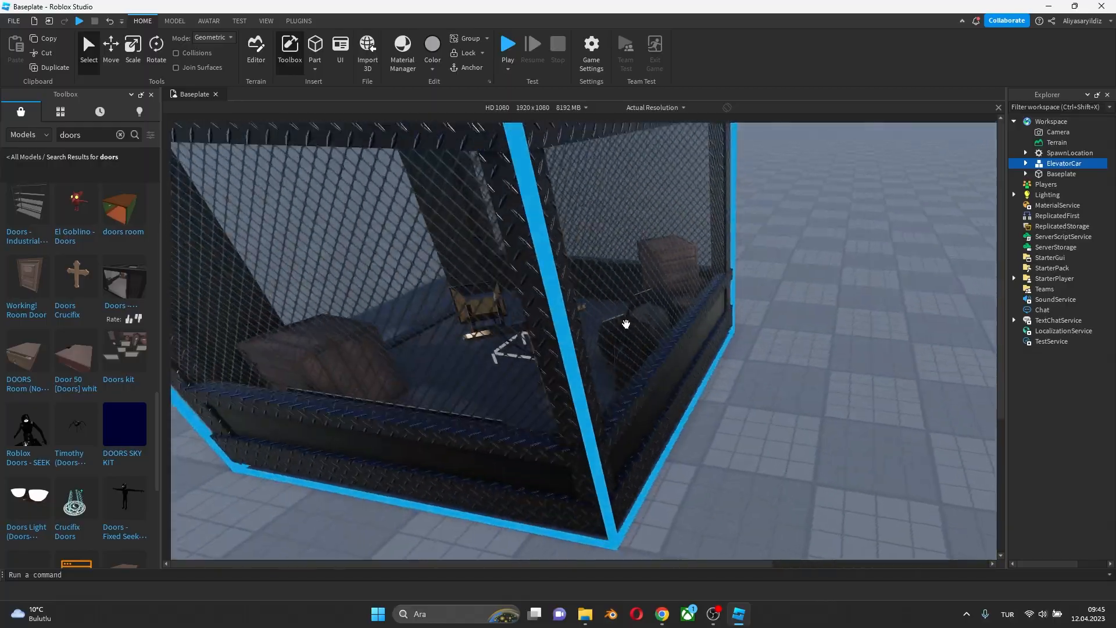
Export ElevatorCar via Export Selection and switch to the empty Blender scene.
{"action": "right_click", "coordinate": [1065, 163]}
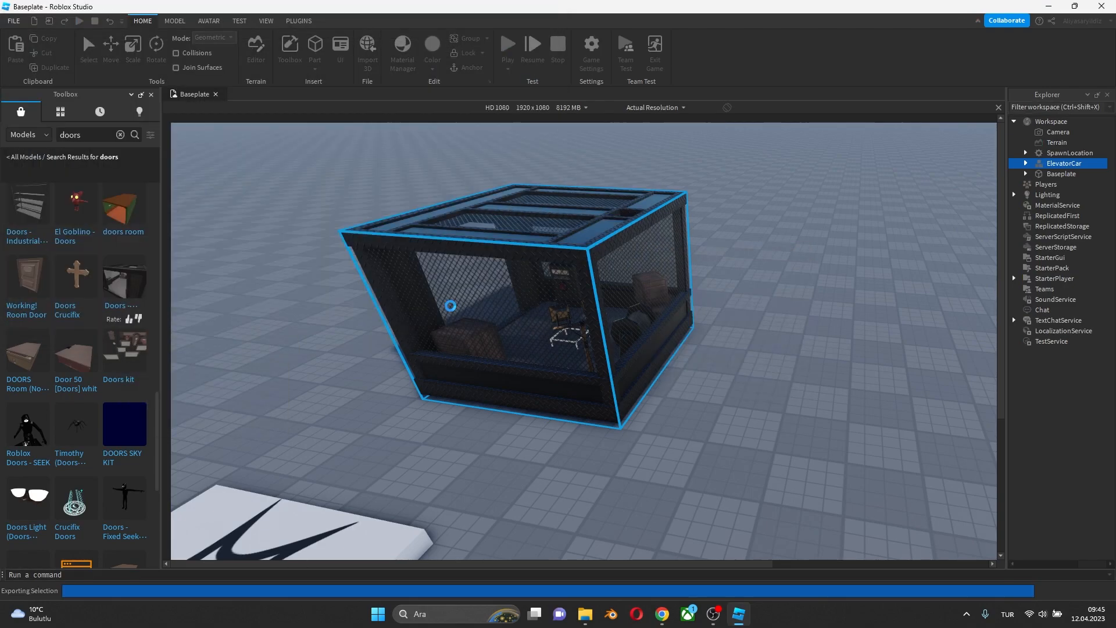
{"action": "left_click", "coordinate": [738, 618]}
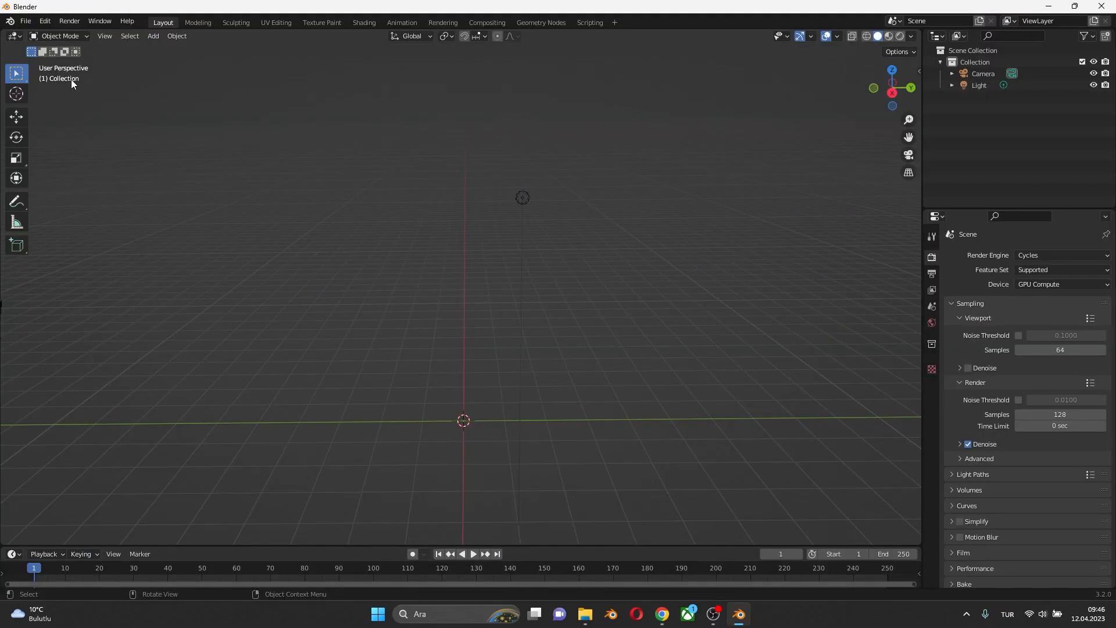
Import elvtr.obj into Blender as a Wavefront OBJ.
{"action": "left_click", "coordinate": [25, 21]}
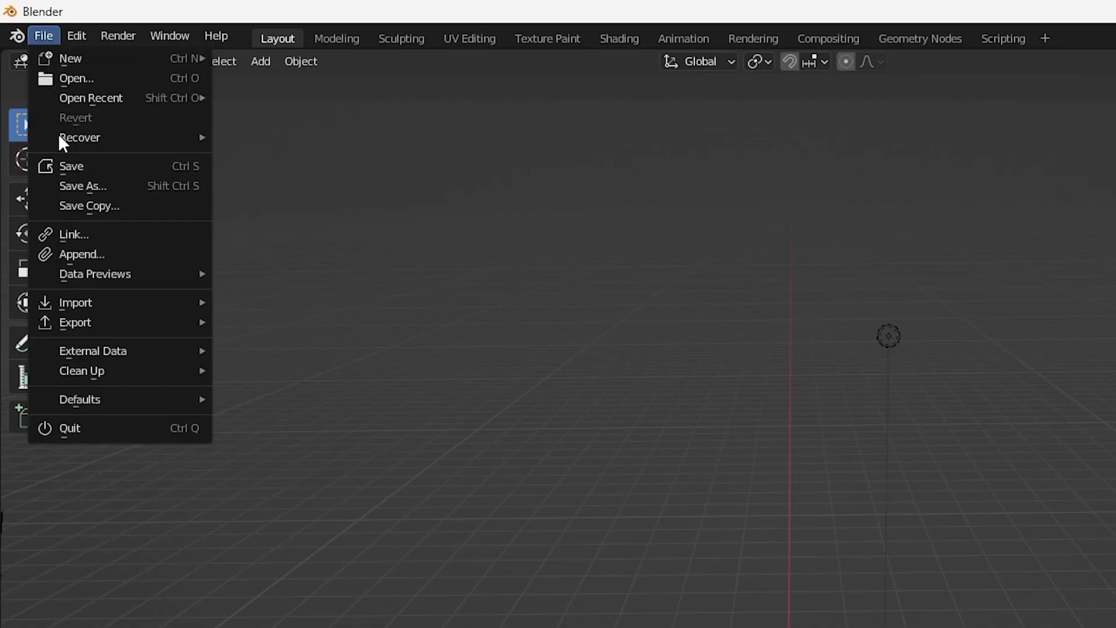
{"action": "mouse_move", "coordinate": [75, 302]}
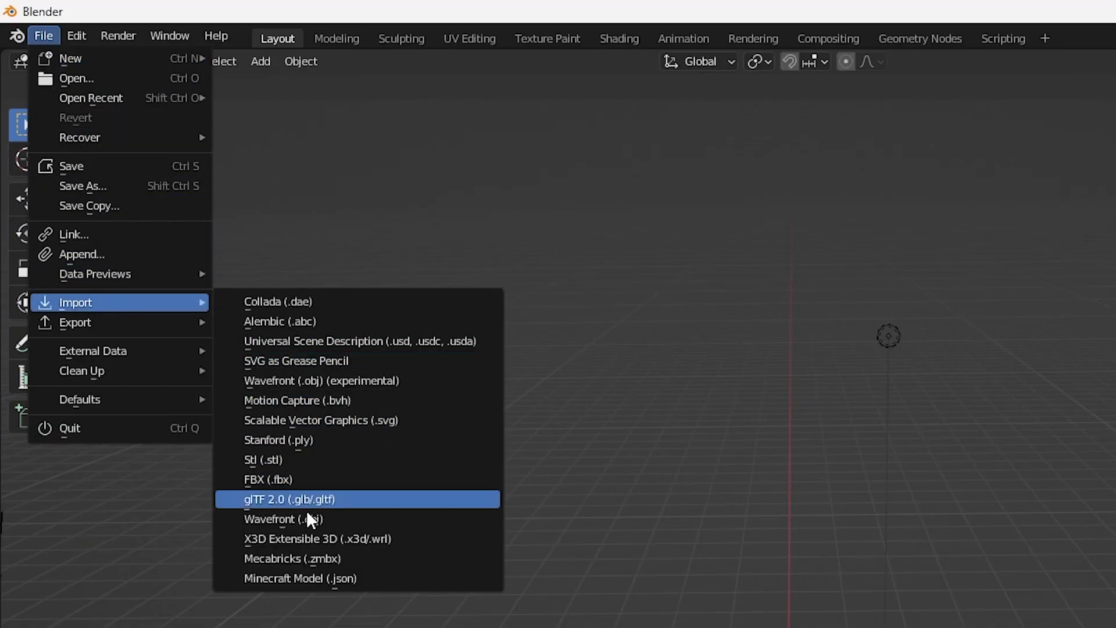
{"action": "left_click", "coordinate": [289, 498]}
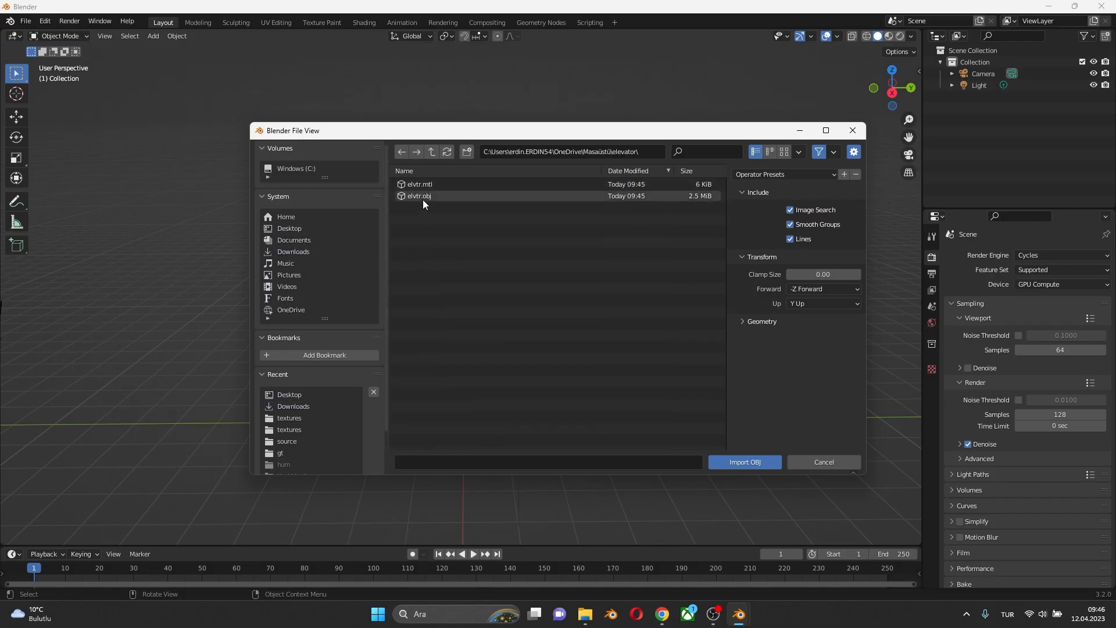
{"action": "left_click", "coordinate": [743, 462]}
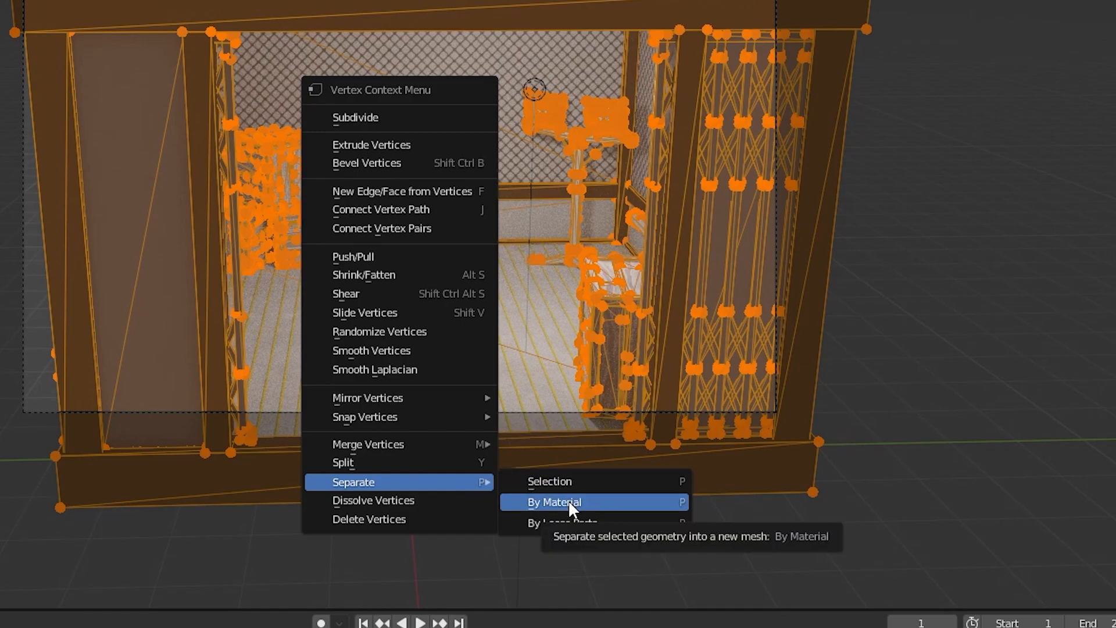
Separate the elevator mesh into pieces by material.
{"action": "left_click", "coordinate": [554, 502]}
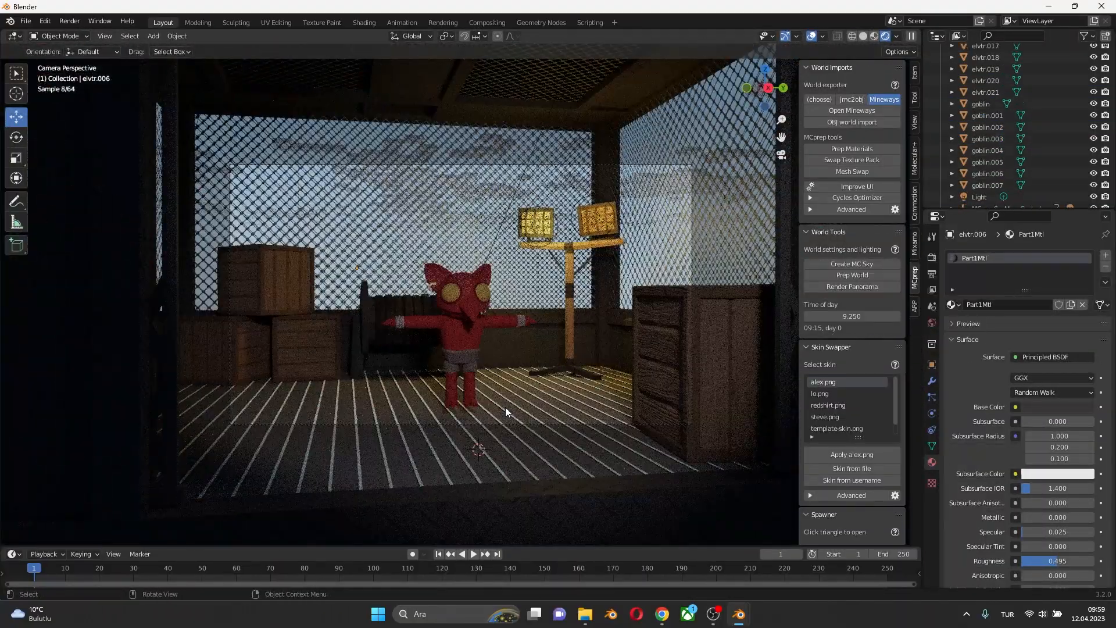
Render the textured elevator interior with the goblin character using F12.
{"action": "key", "text": "F12"}
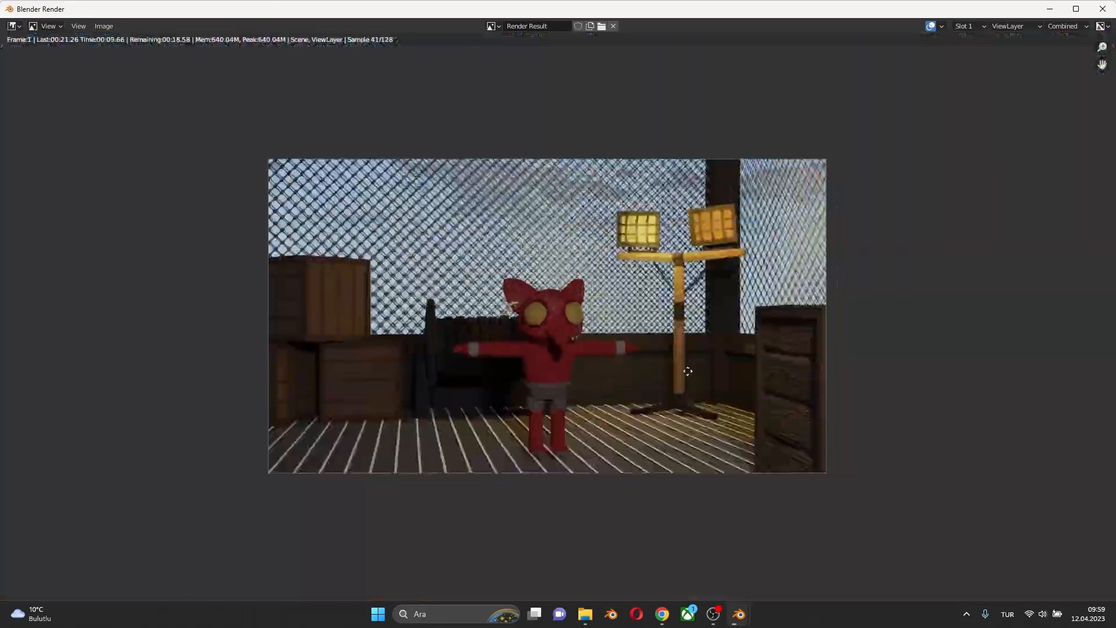